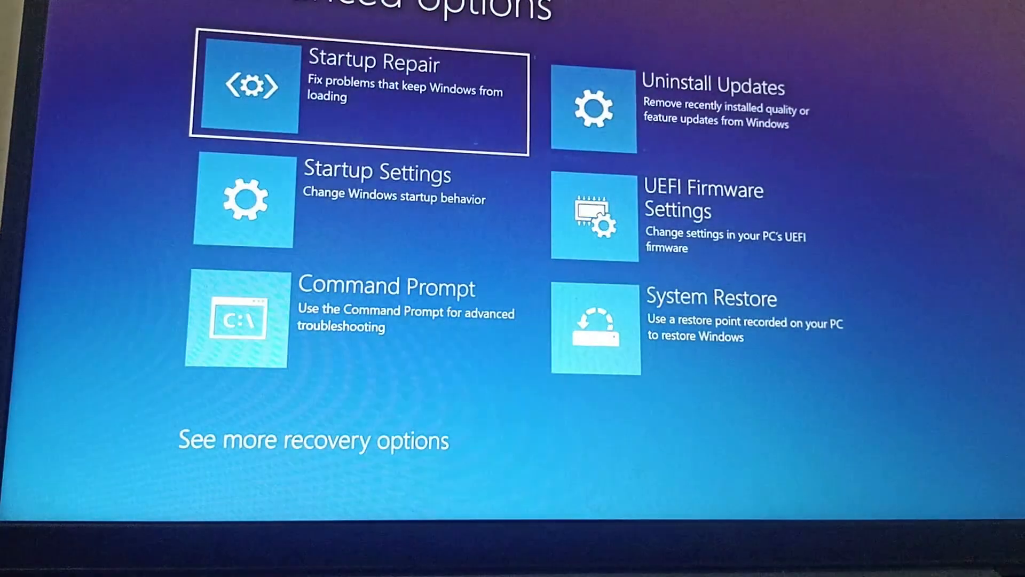
- Launch the Command Prompt from the Advanced options screen
left_click(352, 319)
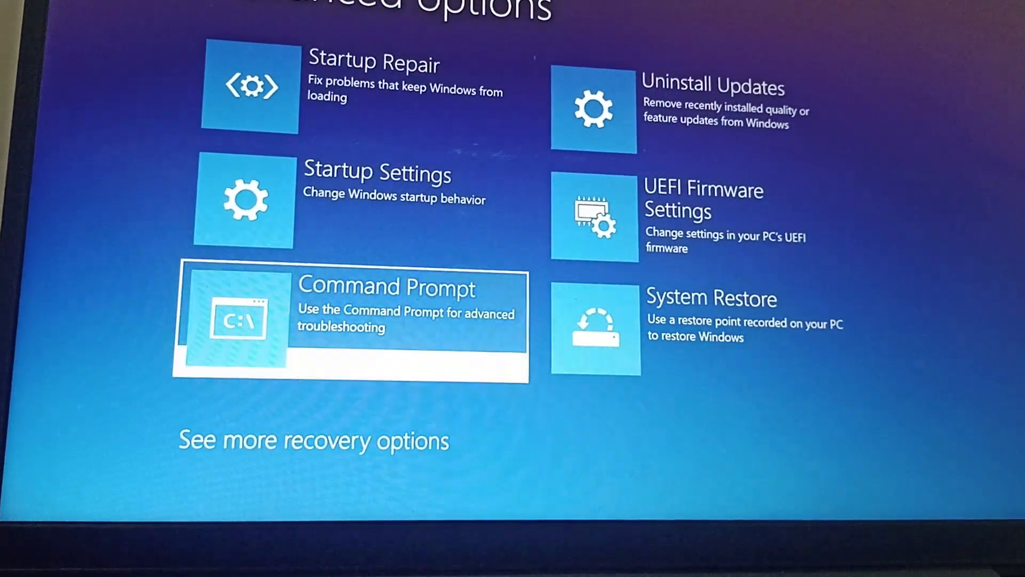
left_click(352, 318)
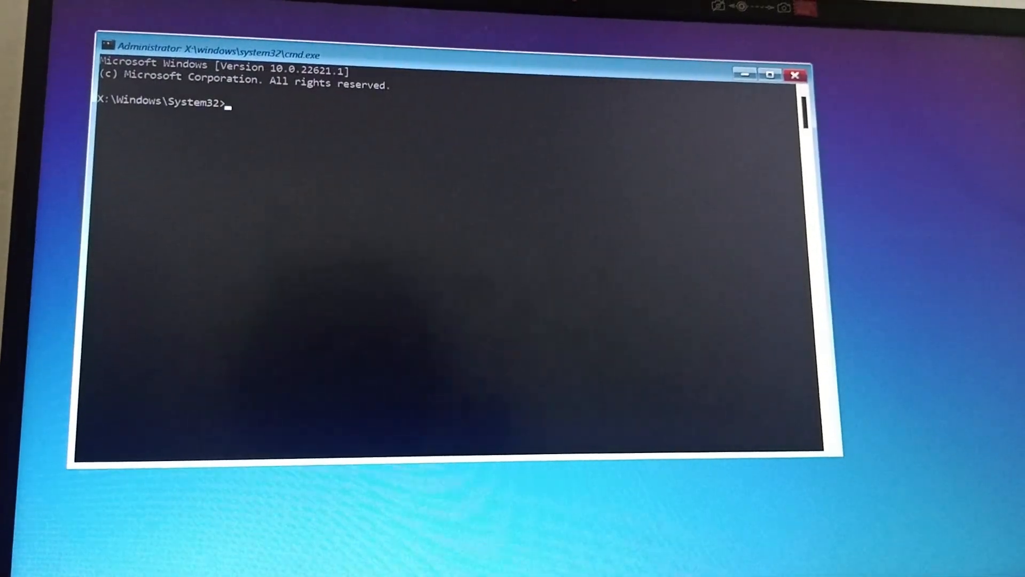
- Repair the master boot record with bootrec /fixmbr
type("boot")
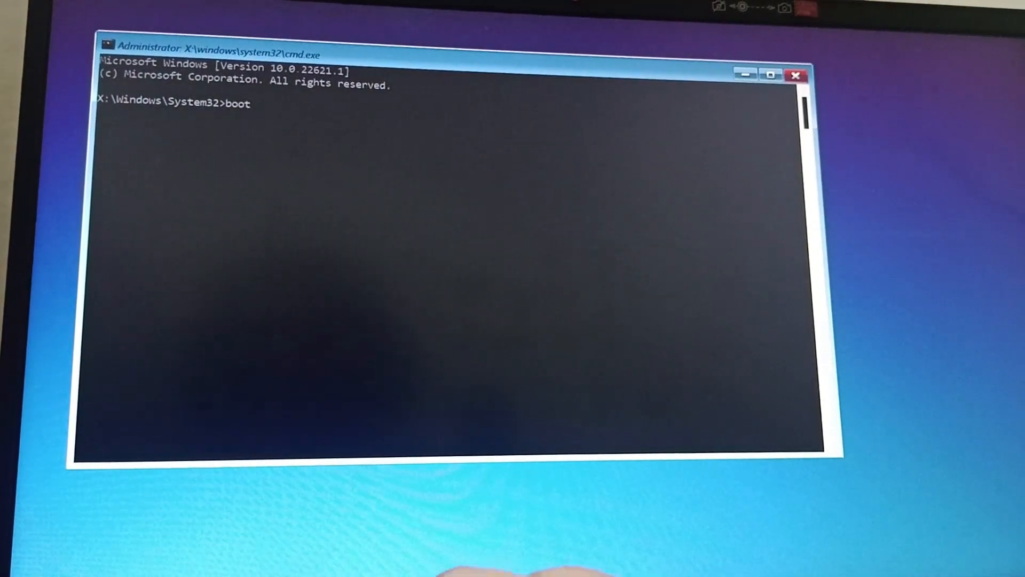
type("rec")
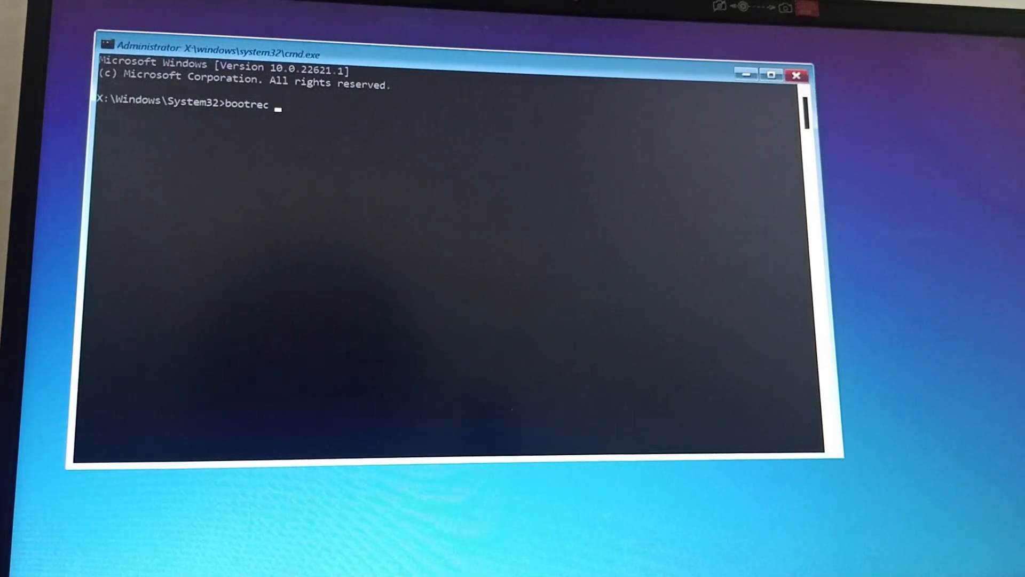
type("/fi")
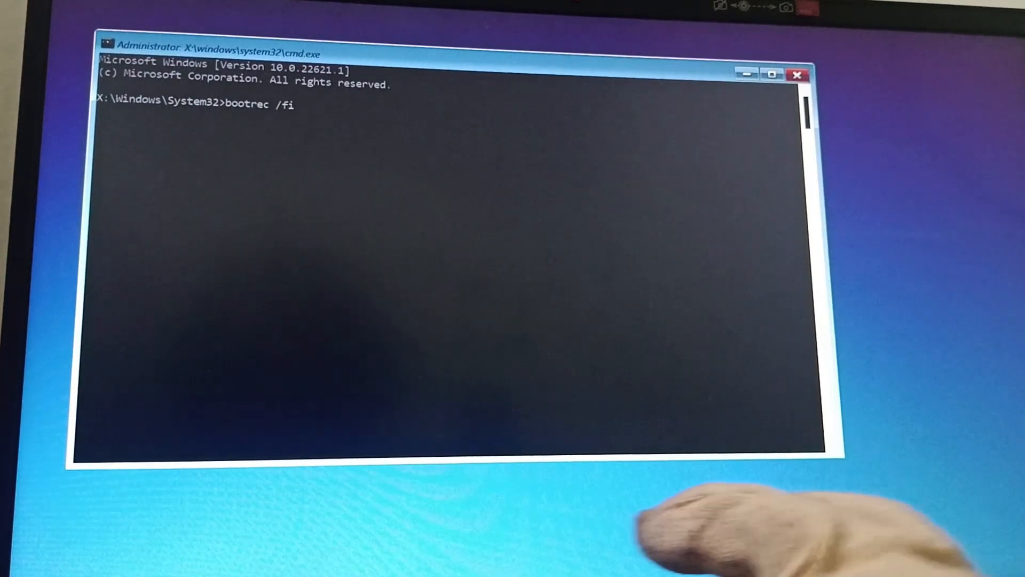
type("xmbr")
type("boo")
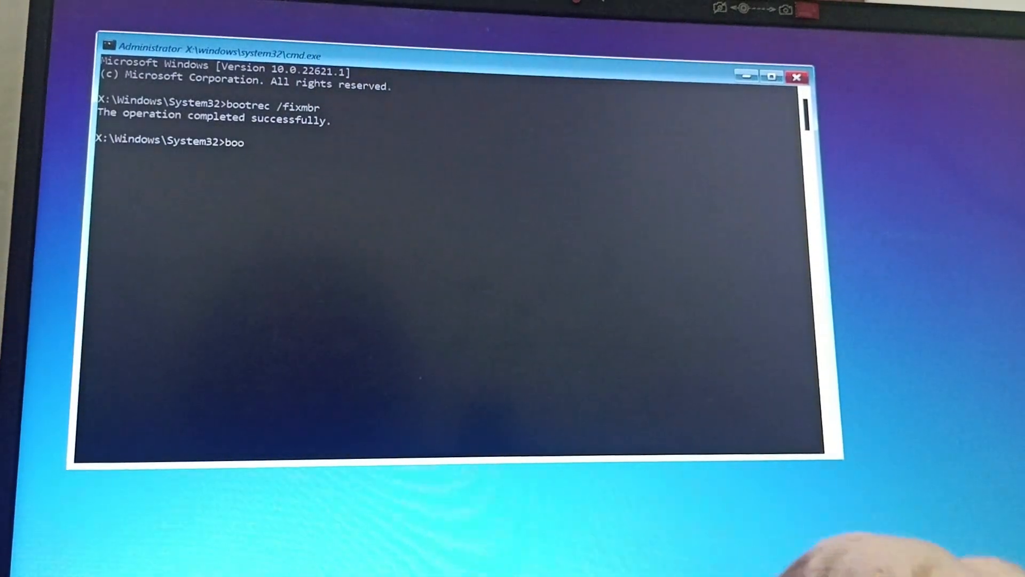
- Rebuild the boot configuration data with bootrec /rebuildbcd
type("trec")
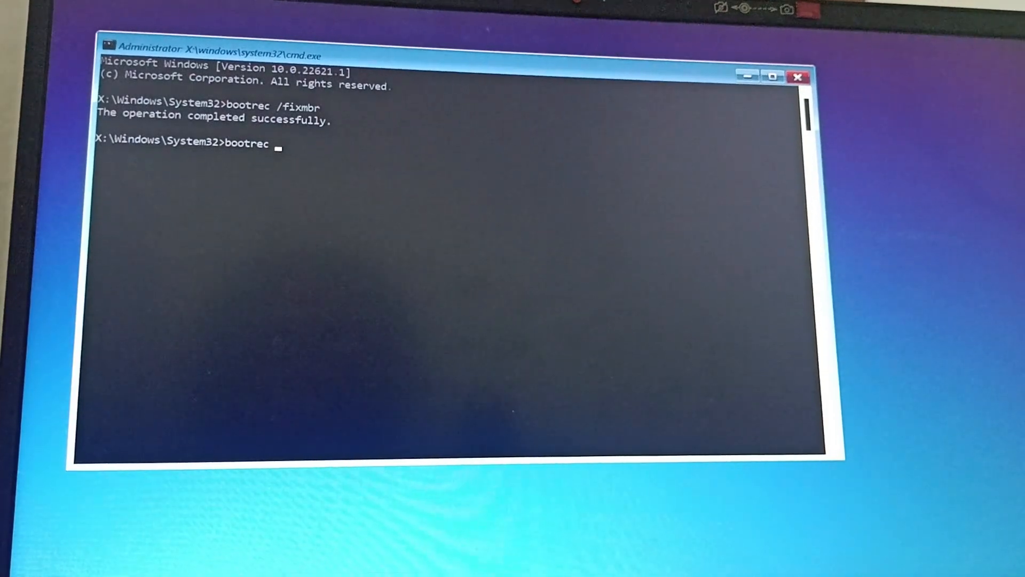
type("/r")
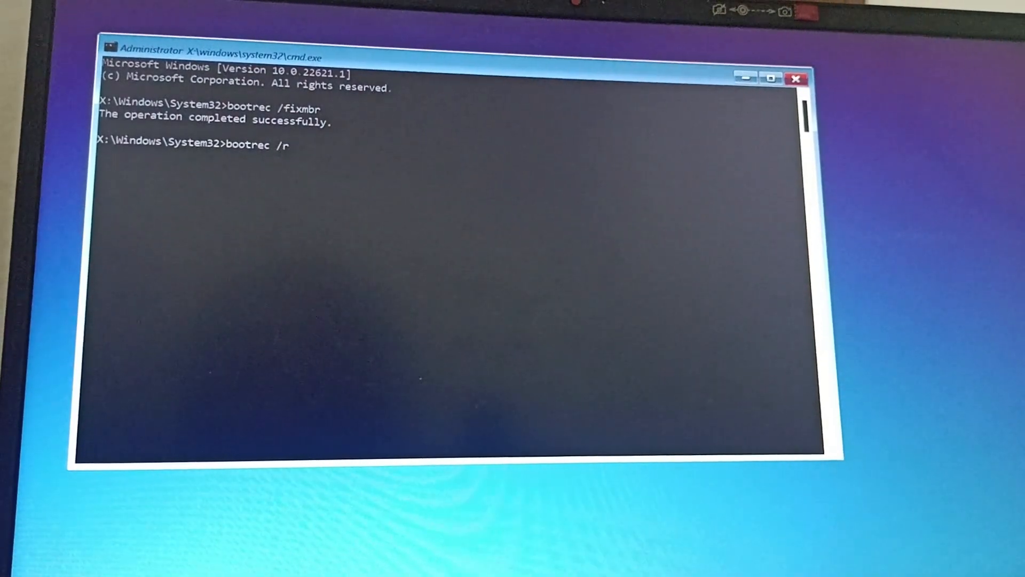
type("ebuil")
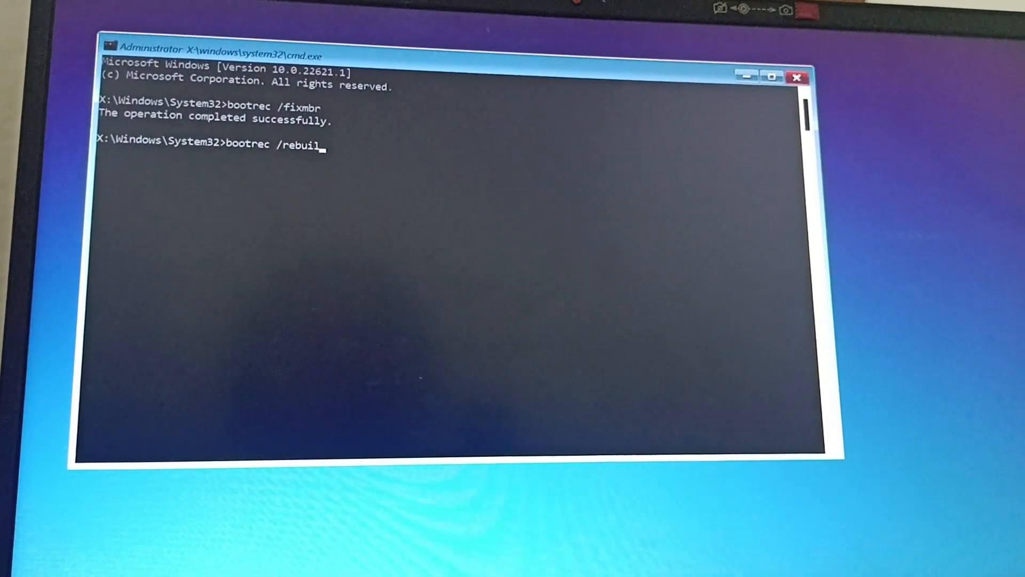
key("Return")
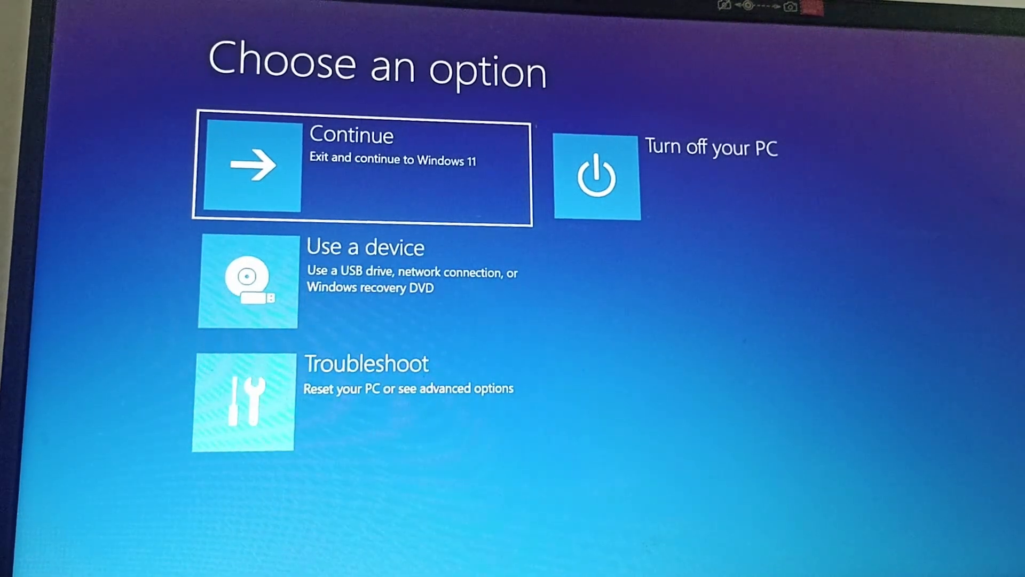
- Leave the Command Prompt and enter Troubleshoot from Choose an option
left_click(359, 401)
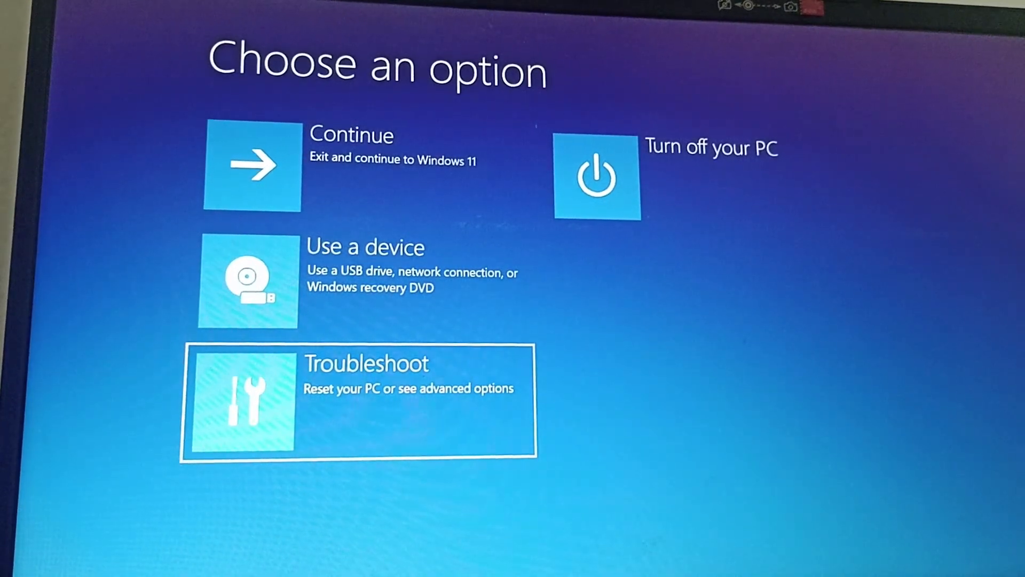
left_click(356, 402)
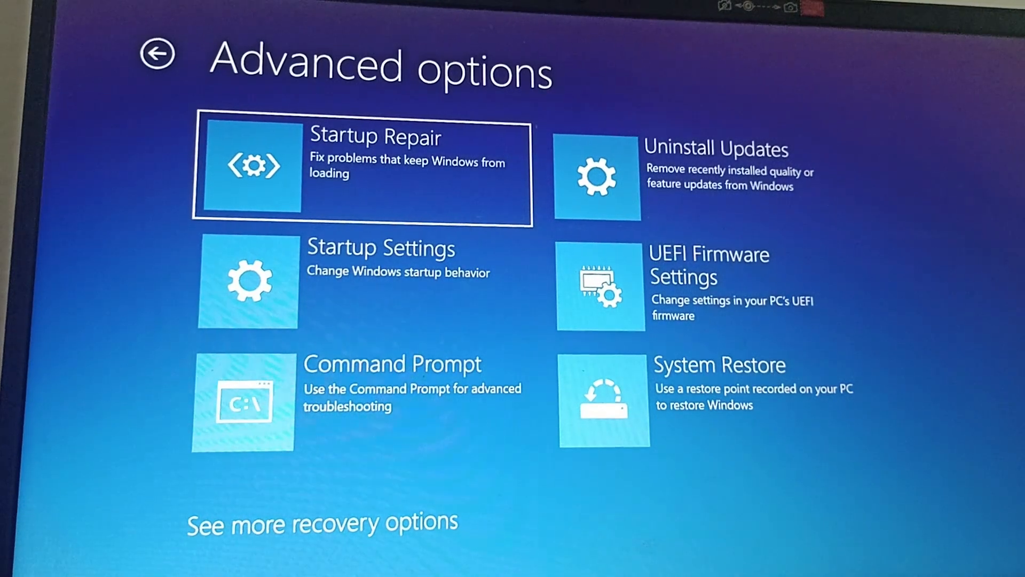
- Return to Troubleshoot and open Advanced options to run Startup Repair
left_click(157, 55)
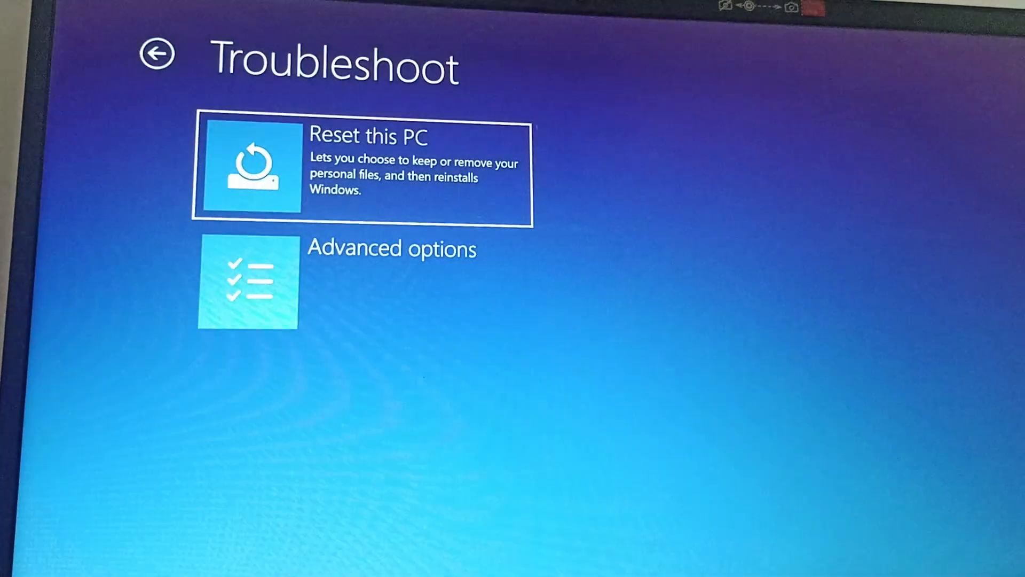
left_click(157, 53)
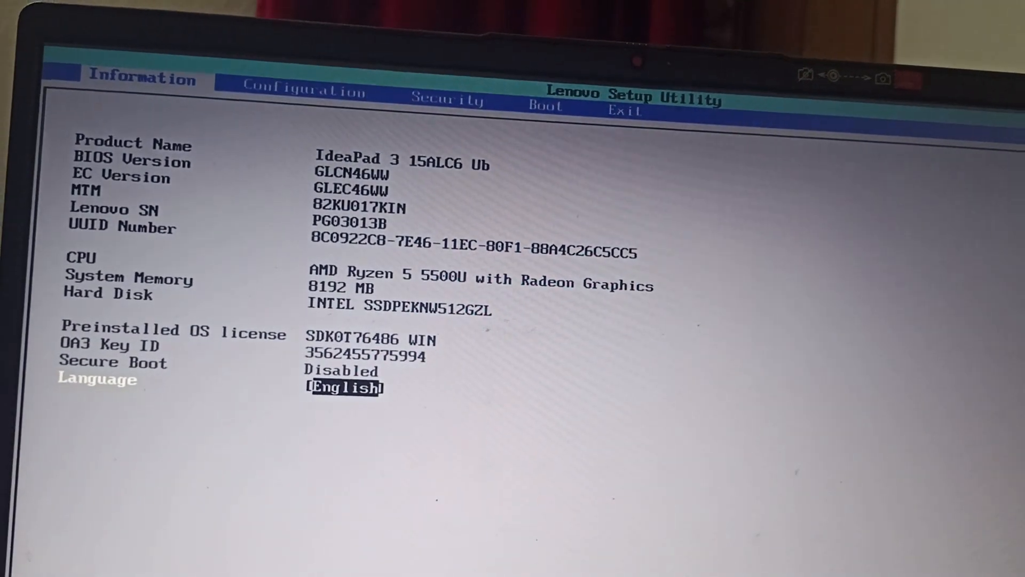
- Highlight Load Default Settings on the Lenovo BIOS Exit page
left_click(625, 109)
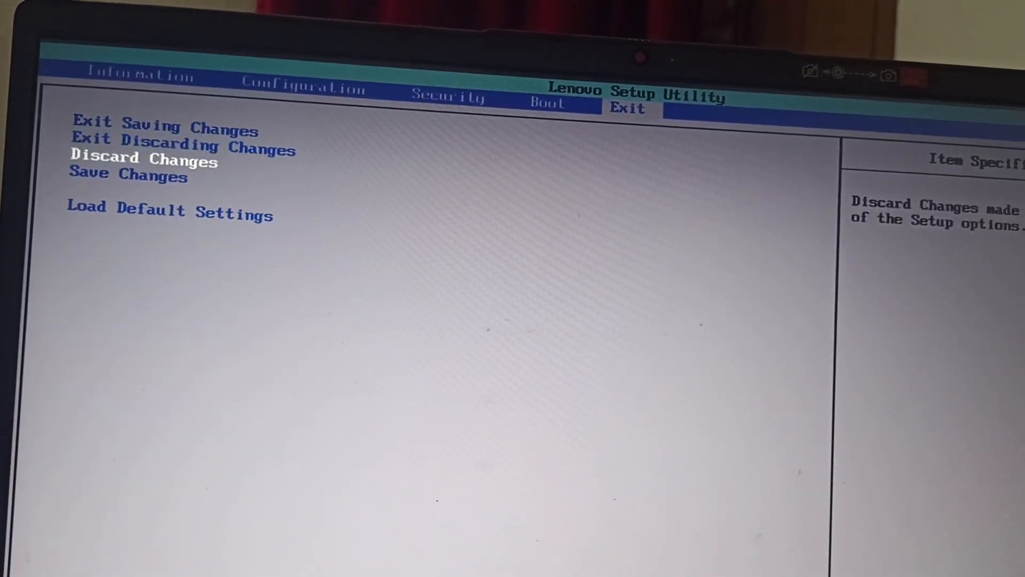
key("Down")
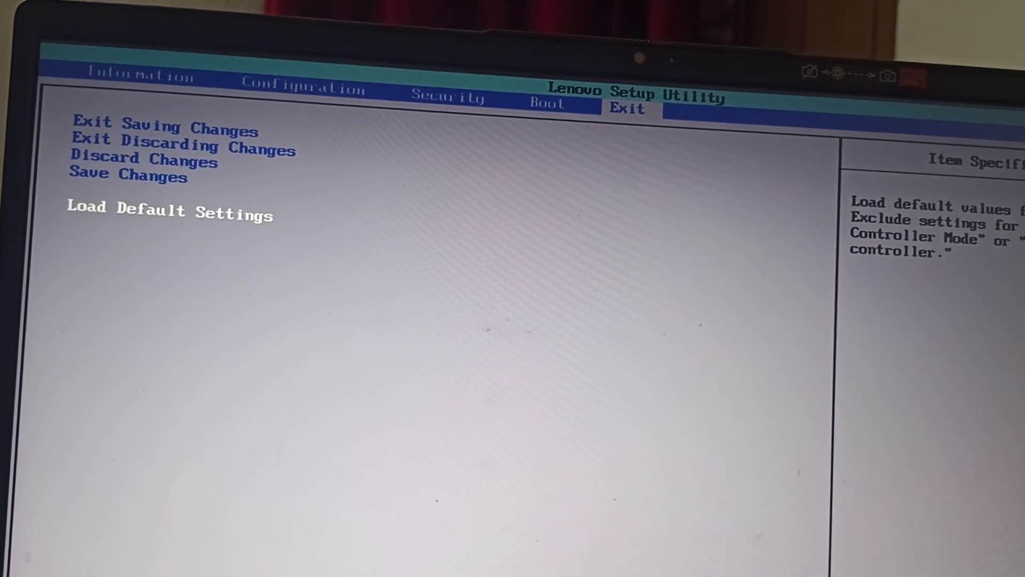